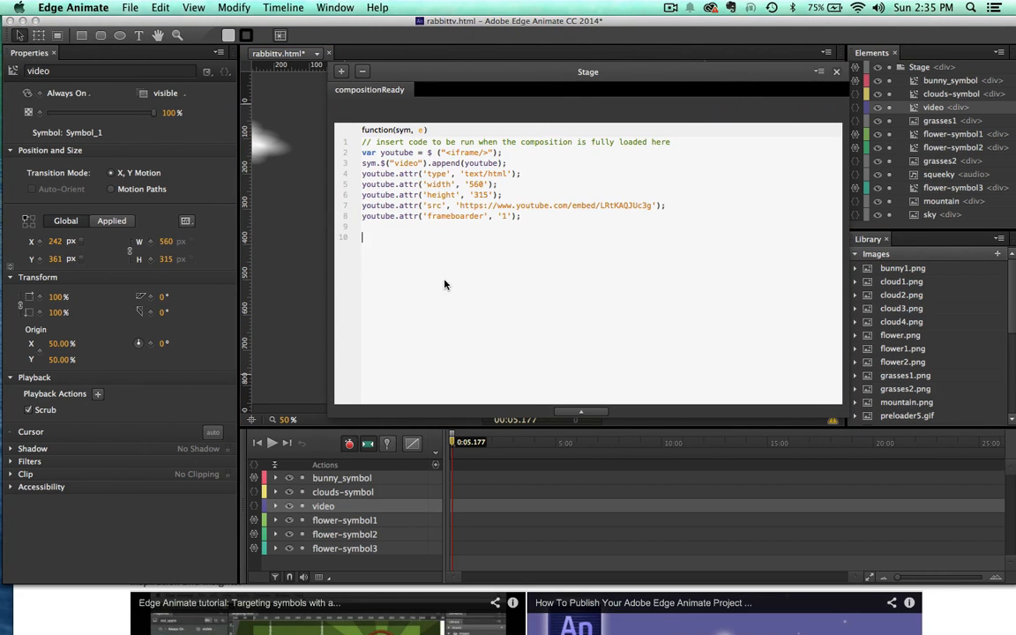
mouse_move(484, 328)
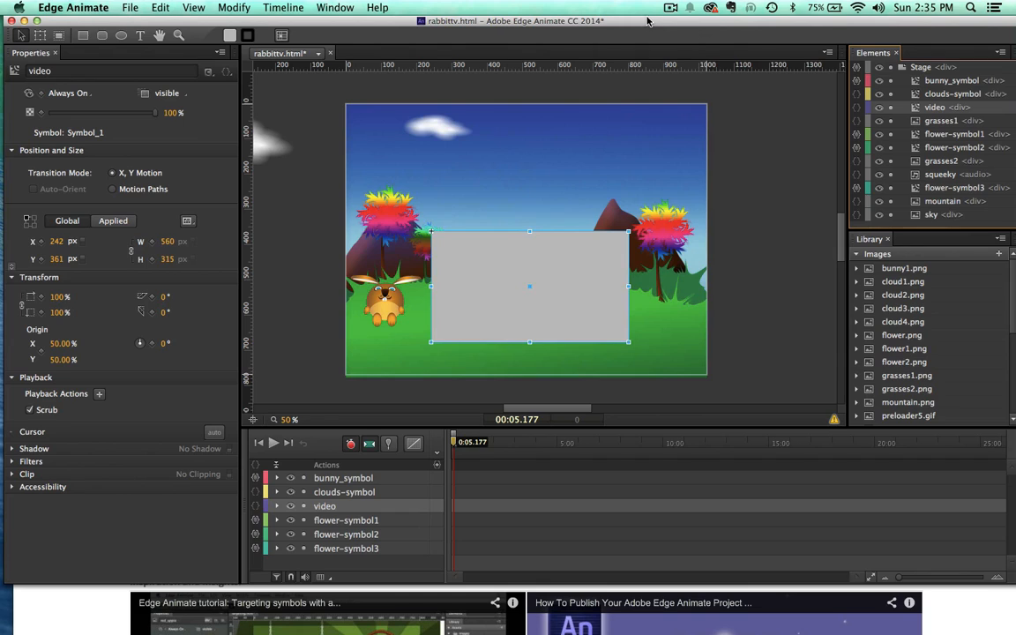
mouse_move(324, 272)
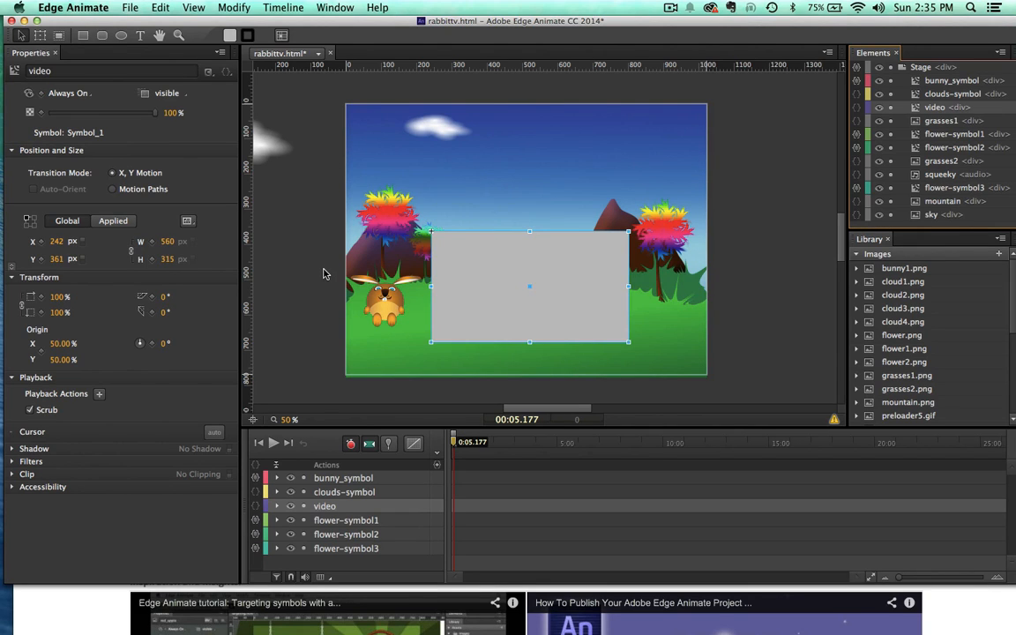
mouse_move(304, 321)
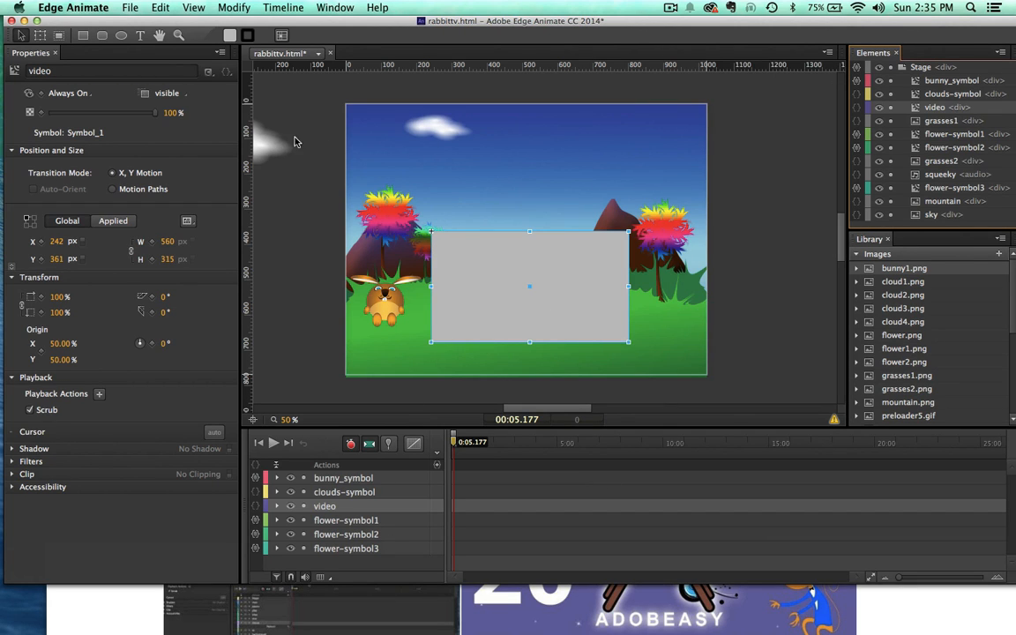
mouse_move(350, 136)
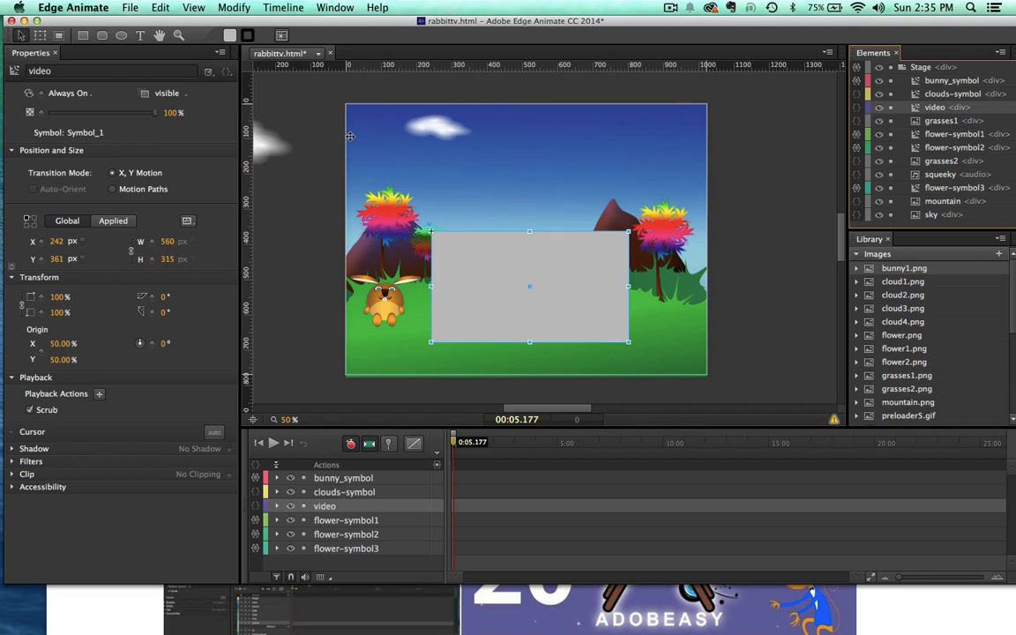
mouse_move(747, 229)
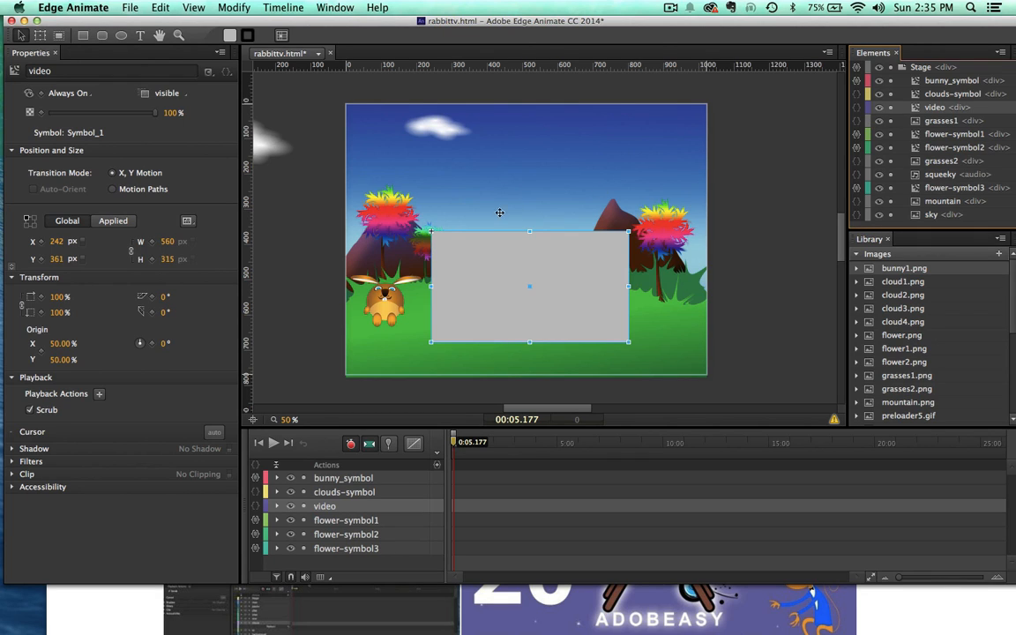
mouse_move(623, 254)
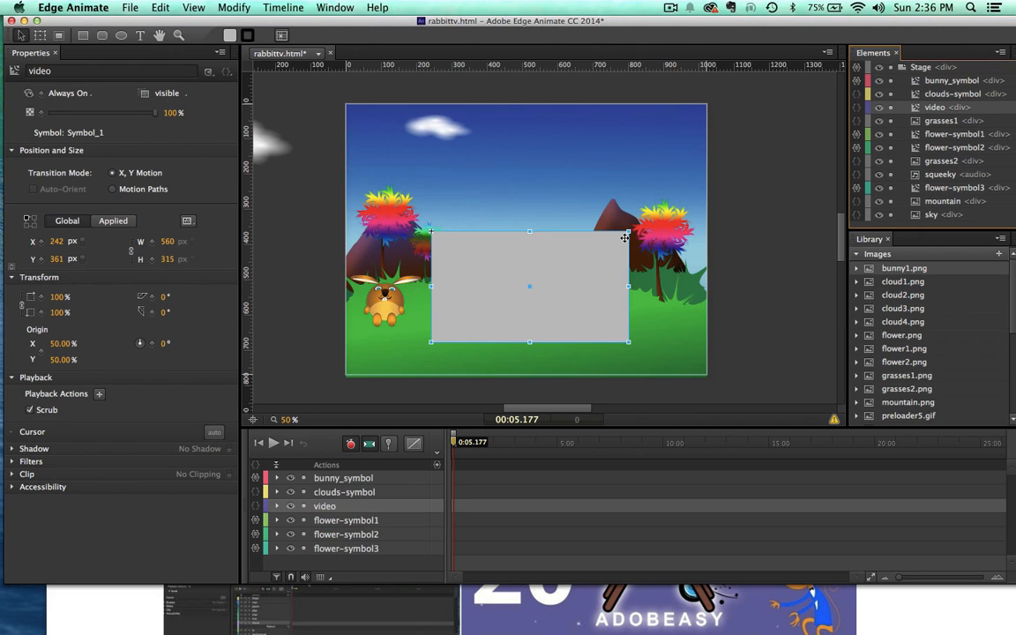
mouse_move(675, 221)
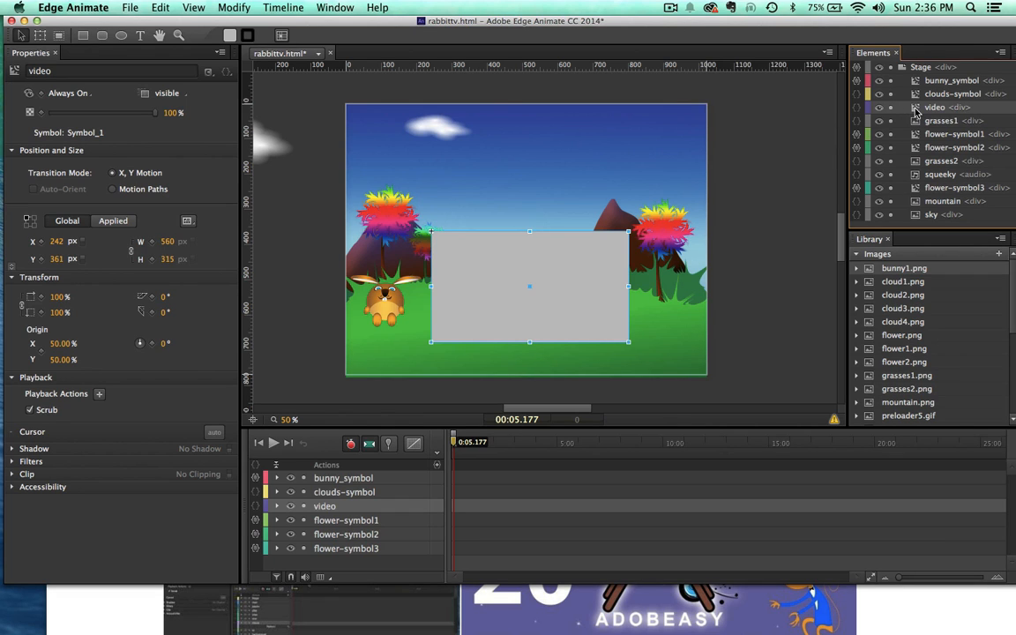
- Enter Symbol_1 and select its 560 by 315 gray Rectangle at 0,0
double_click(529, 286)
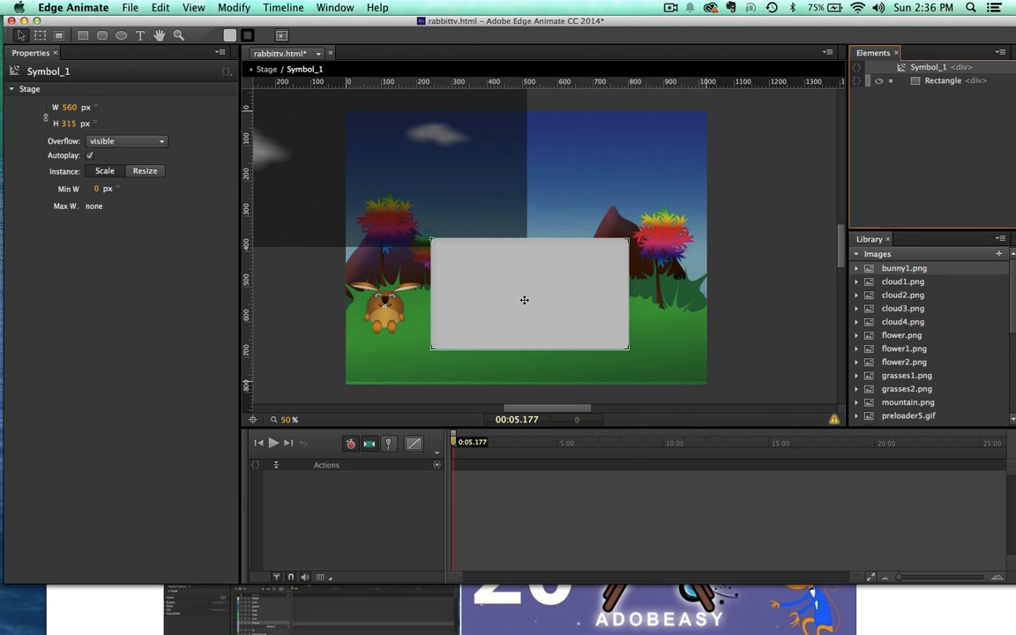
left_click(526, 293)
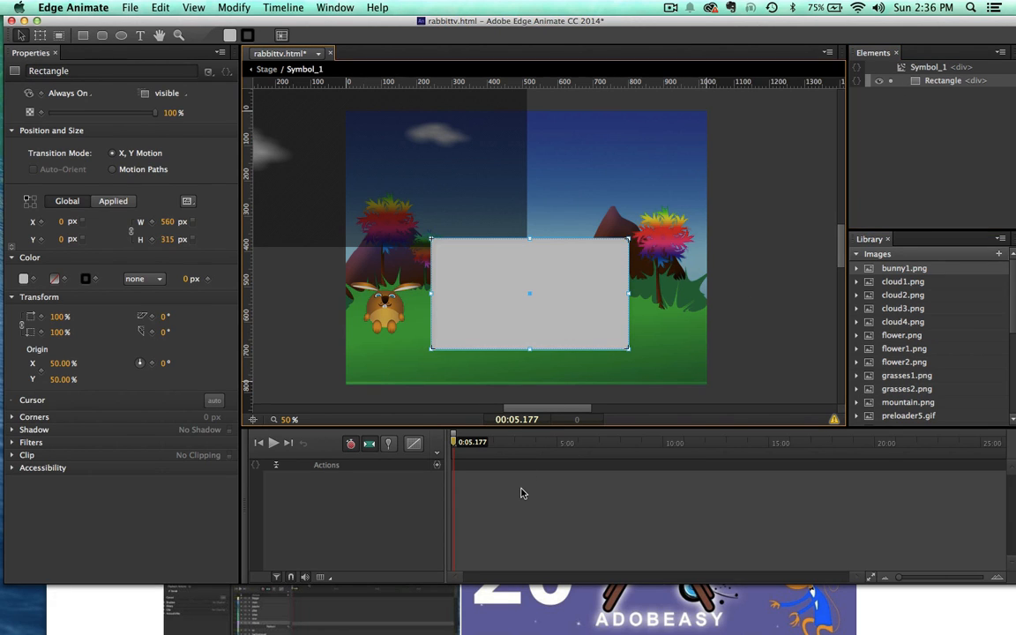
mouse_move(497, 243)
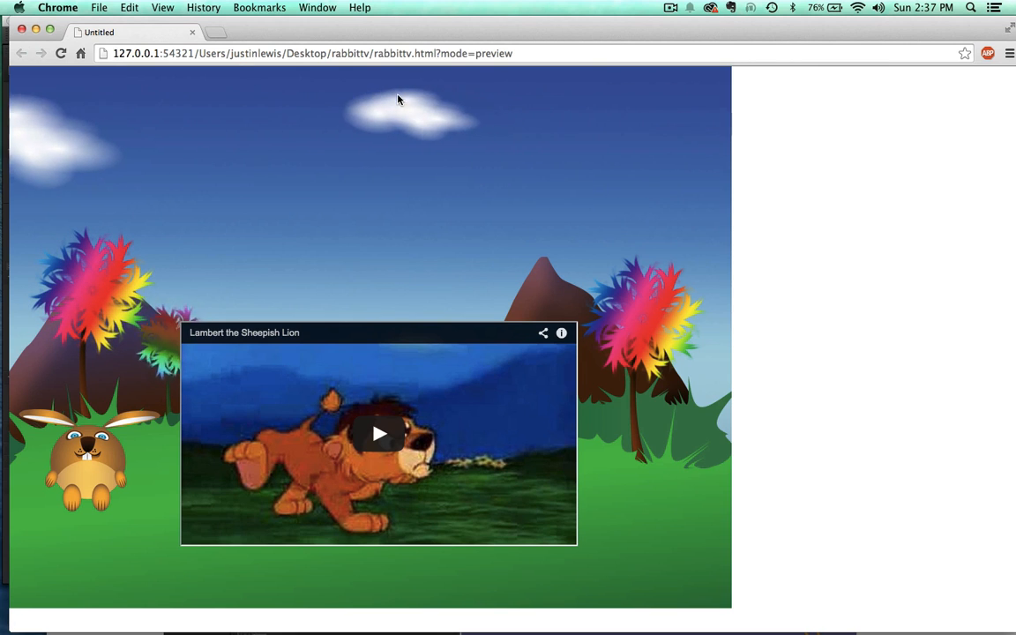
mouse_move(790, 146)
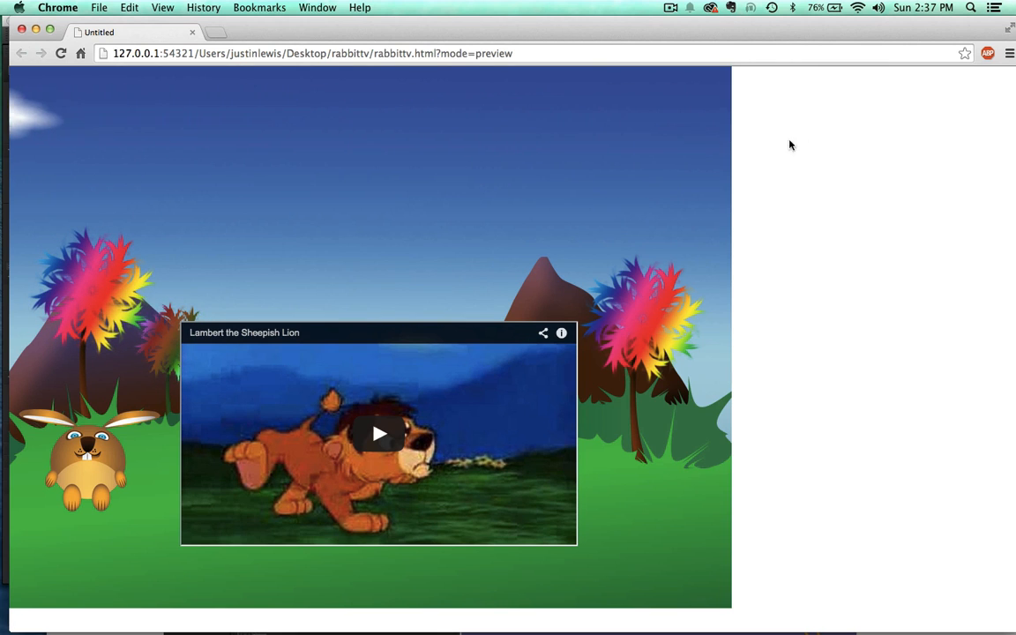
mouse_move(896, 93)
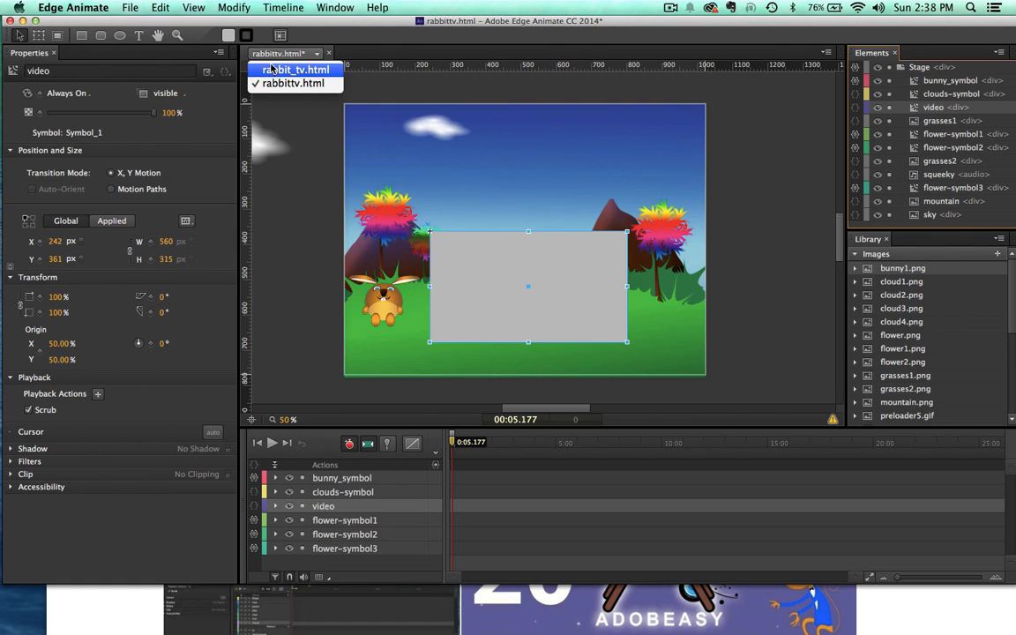
- Switch to rabbit_tv.html and review the Stage's YouTube embed code, then close it
left_click(295, 69)
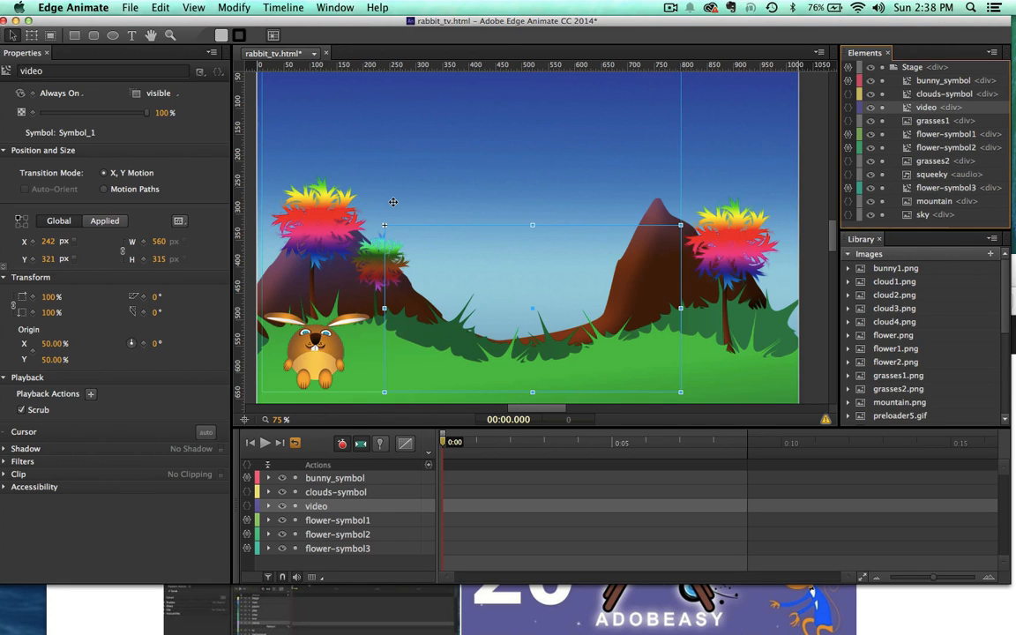
mouse_move(735, 77)
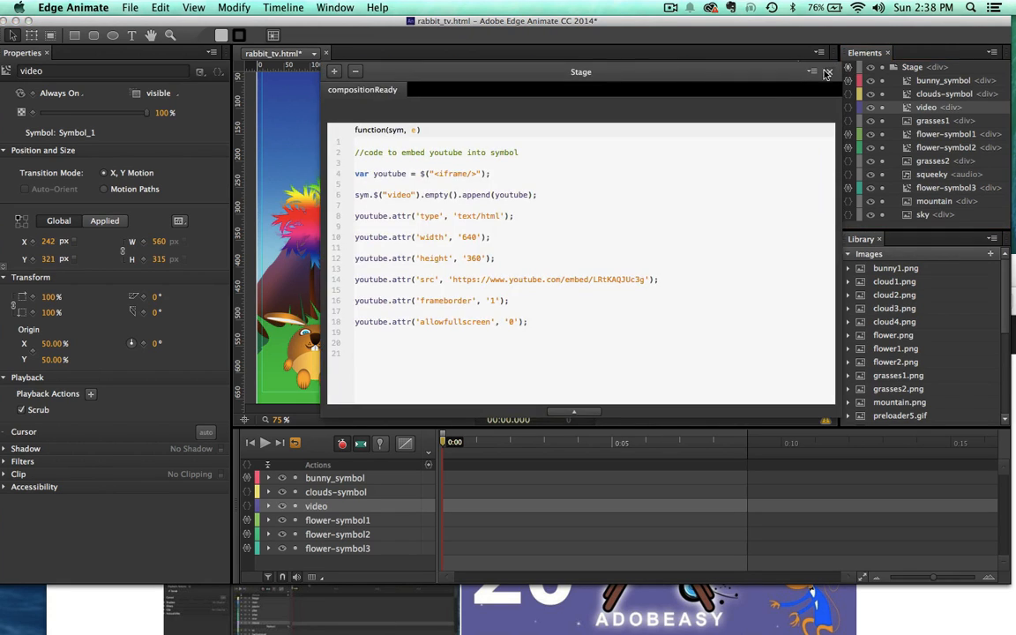
double_click(436, 195)
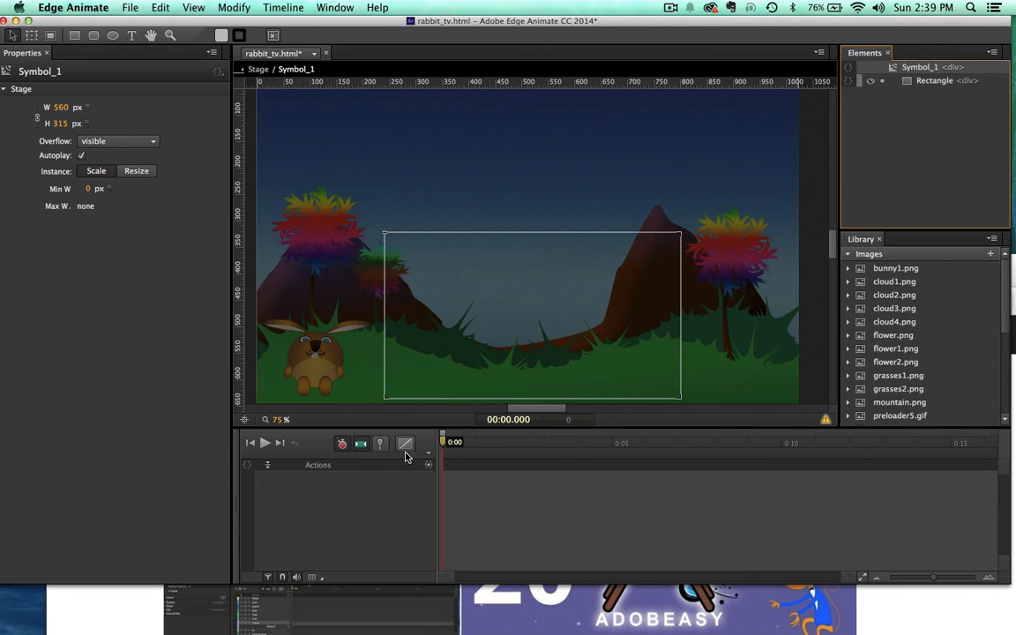
- Select Symbol_1's 38 by 34 Rectangle to confirm its 0% opacity
left_click(935, 80)
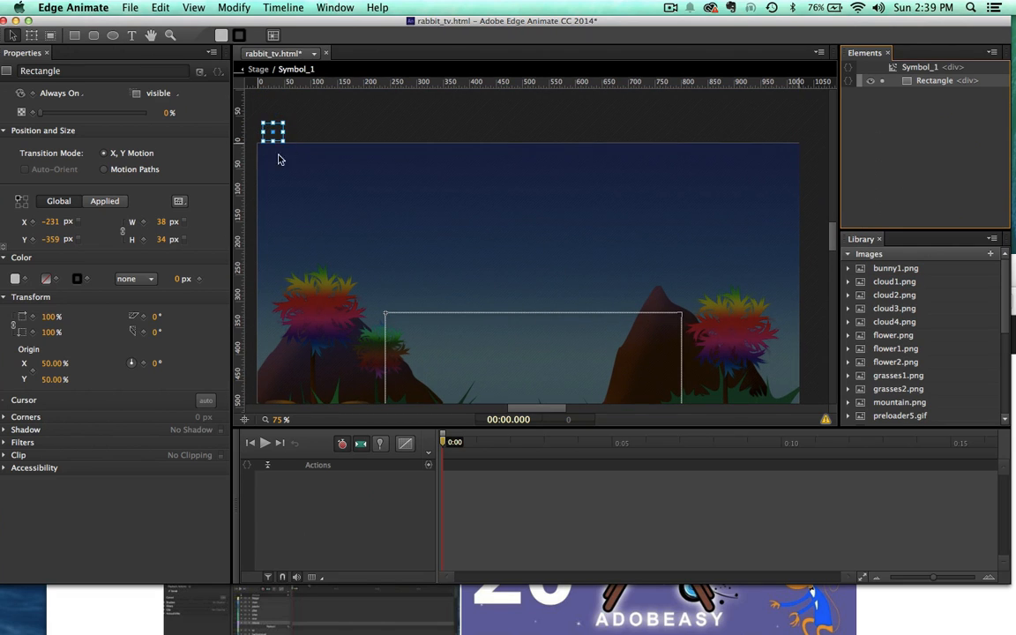
mouse_move(21, 113)
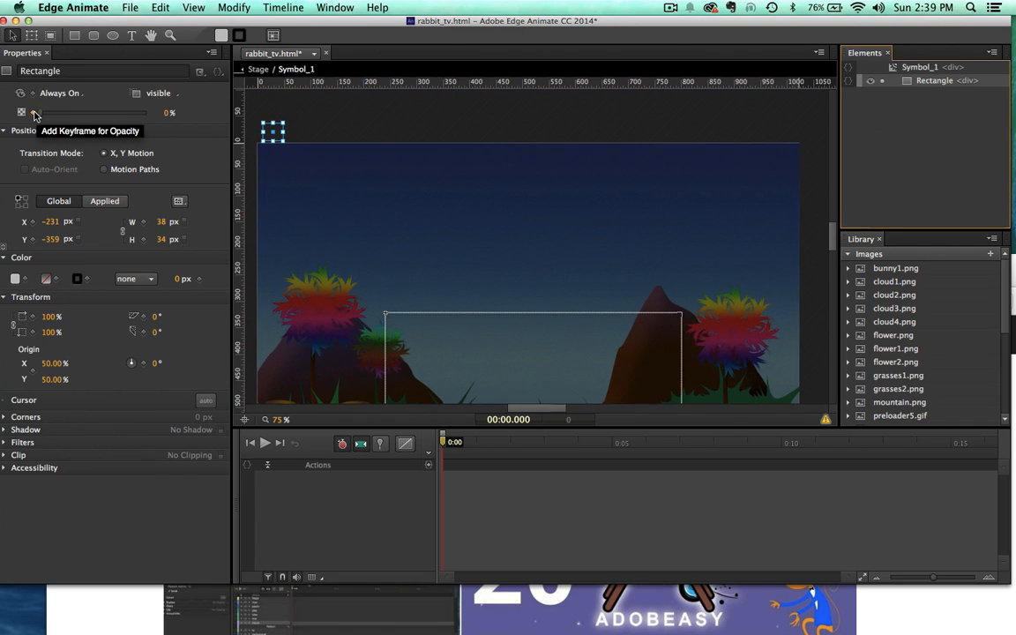
mouse_move(260, 150)
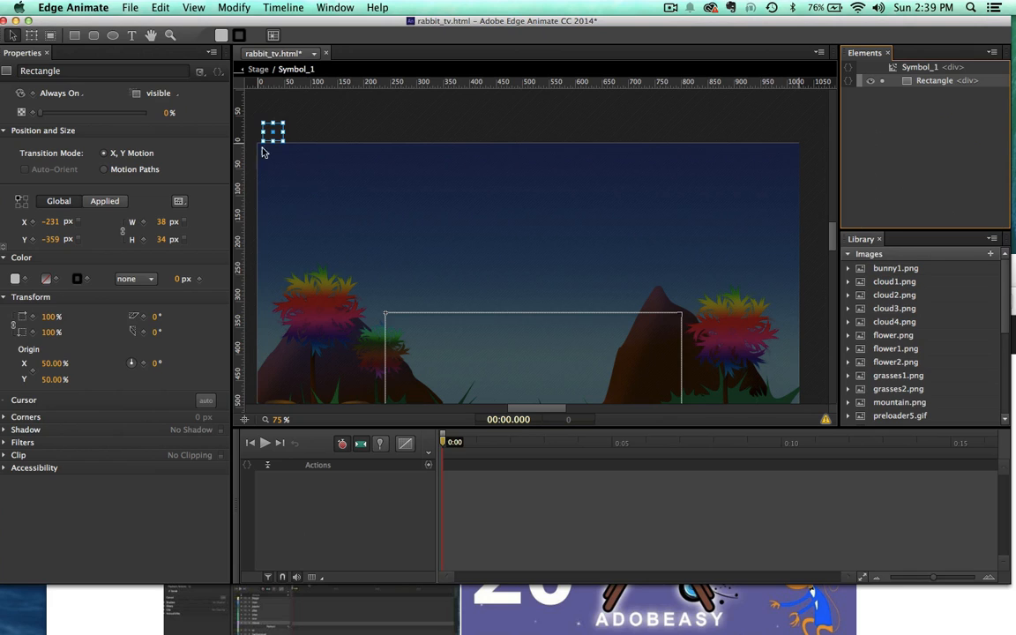
mouse_move(427, 23)
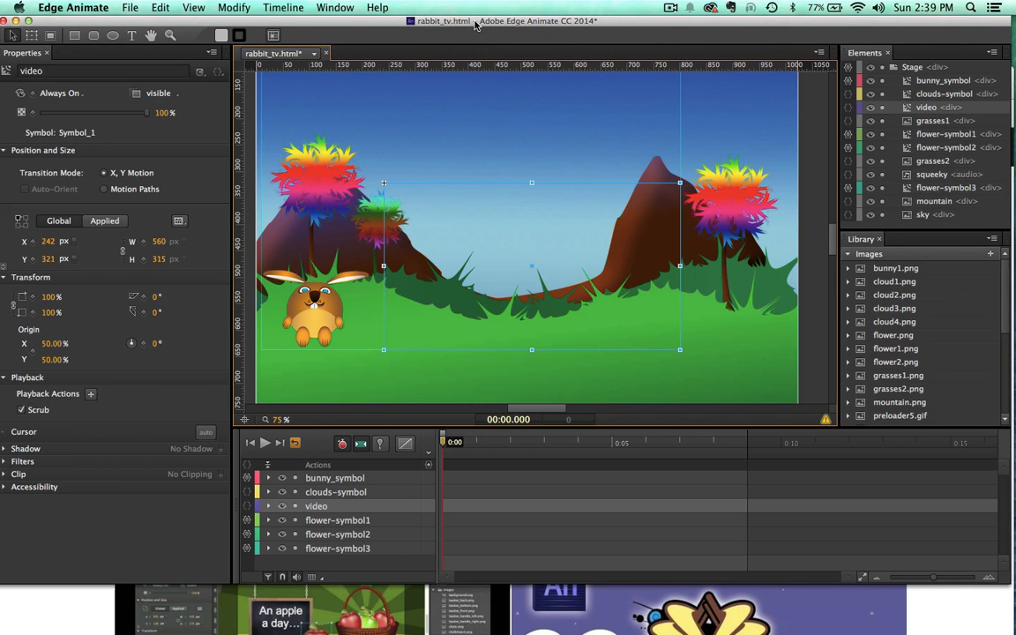
mouse_move(484, 182)
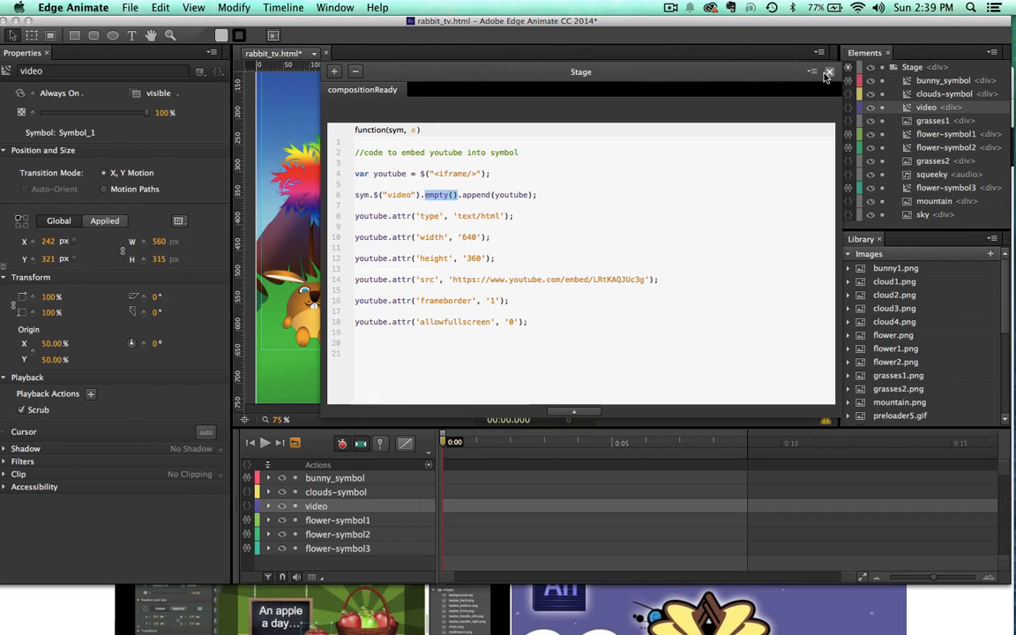
left_click(829, 72)
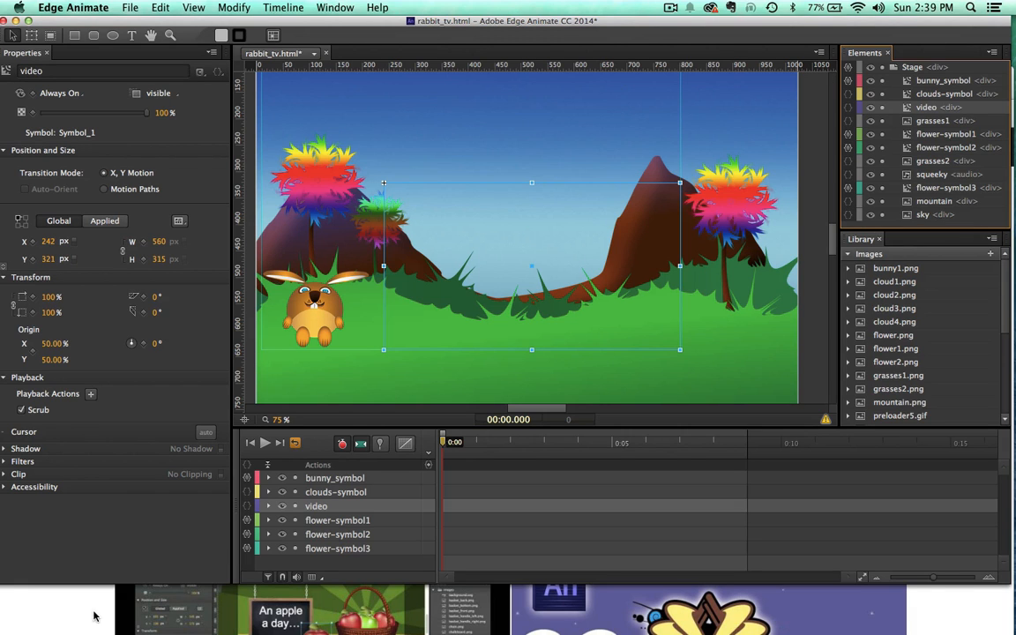
mouse_move(95, 618)
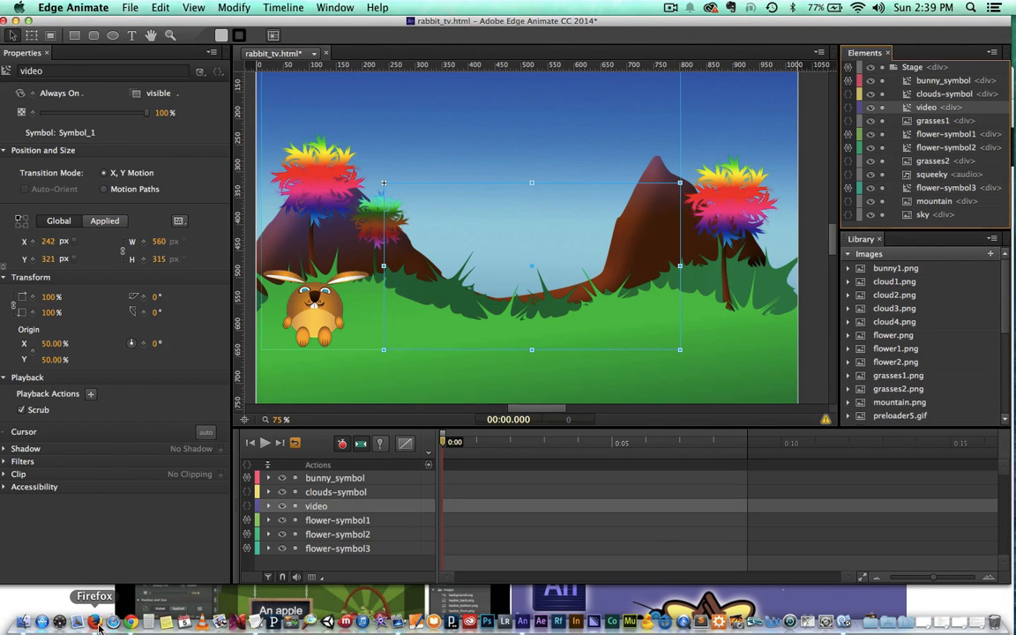
- Bring Firefox forward and view rabbit_tv.html playing Lambert the Sheepish Lion
left_click(94, 595)
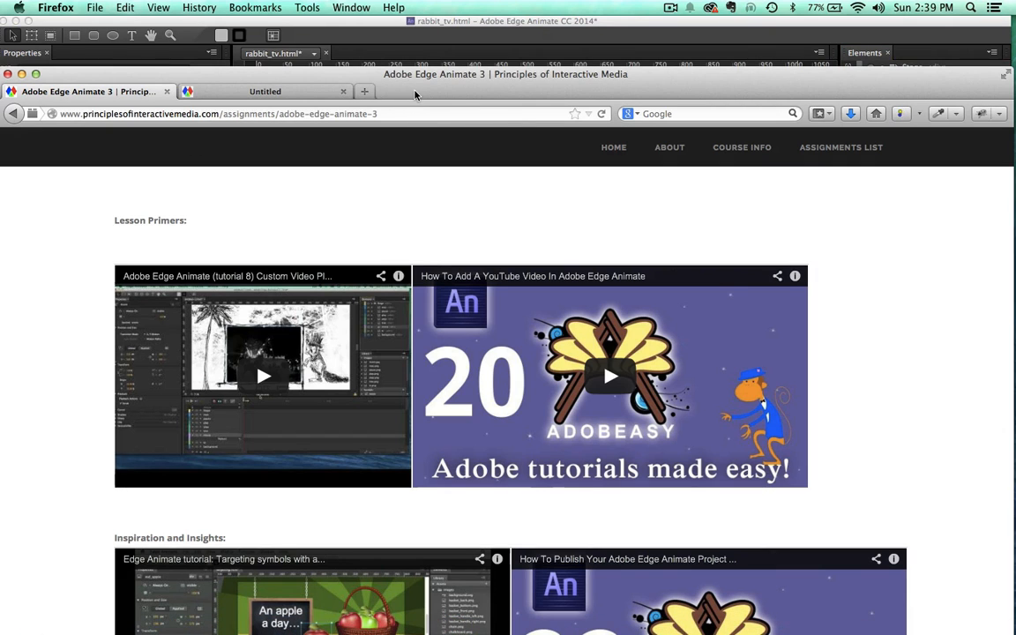
left_click(273, 90)
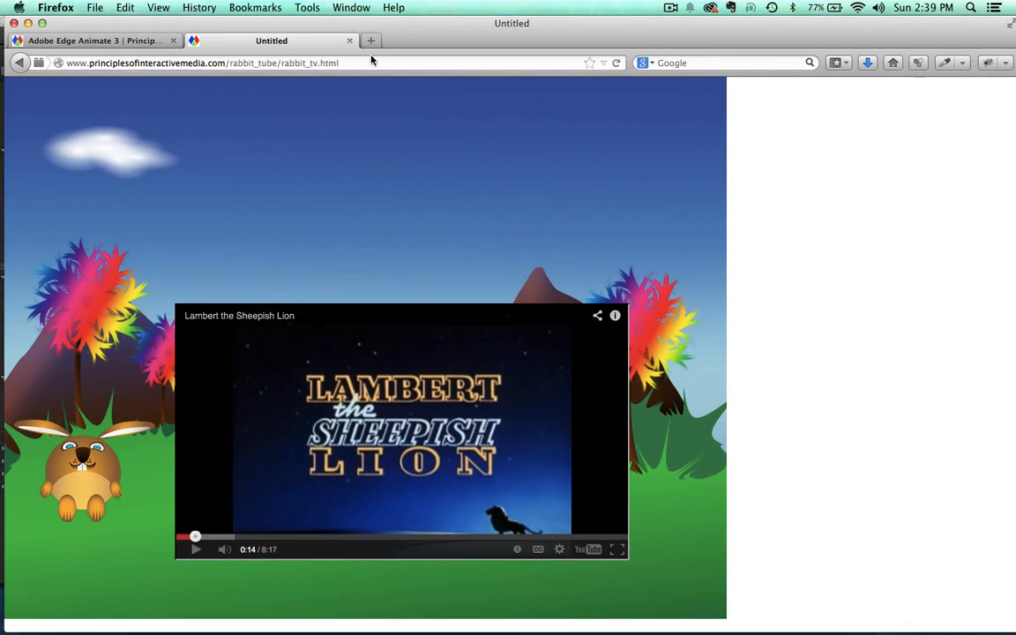
left_click(203, 63)
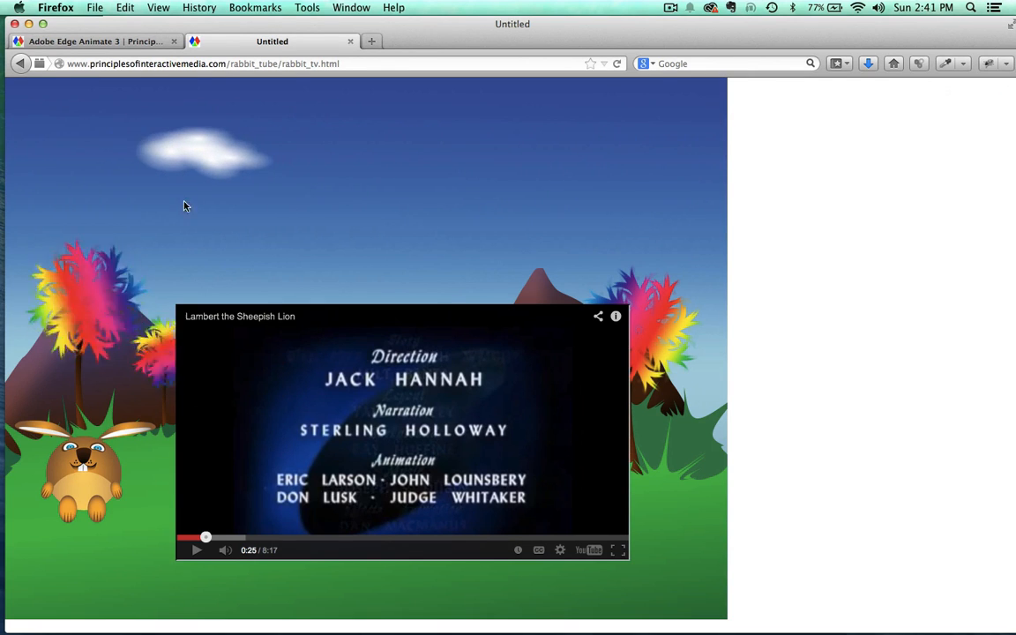
mouse_move(776, 262)
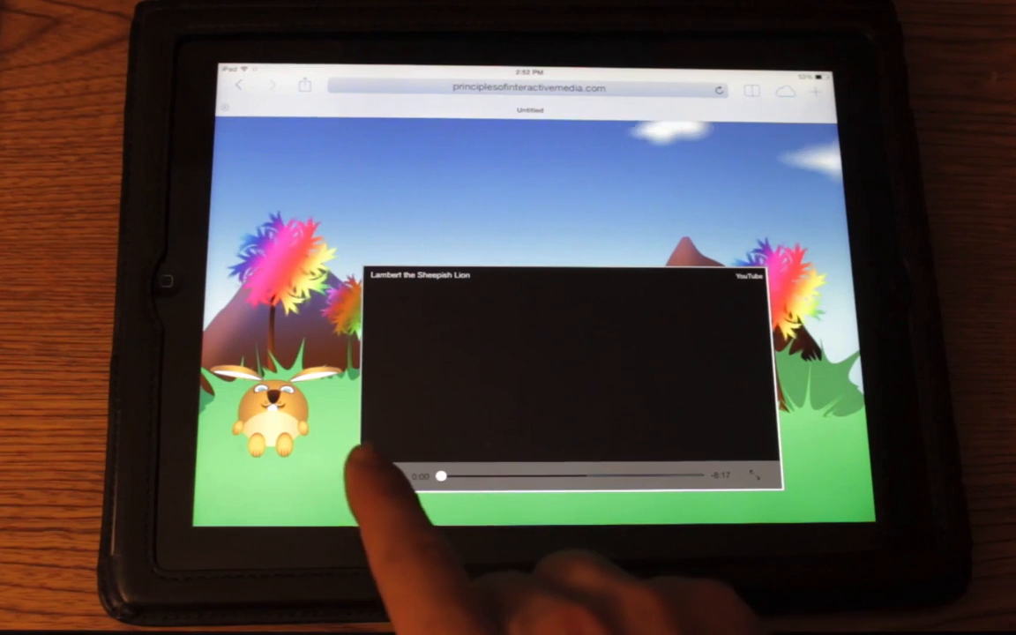
- Start the embedded Lambert the Sheepish Lion video on the iPad
left_click(438, 476)
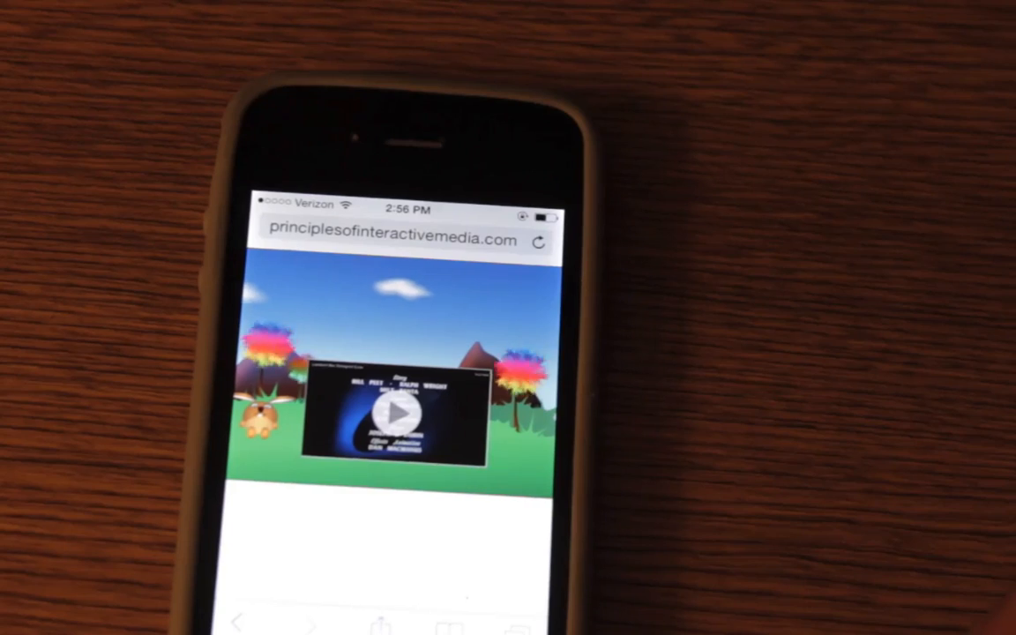
- Start the embedded video on the iPhone so it plays full screen
left_click(395, 414)
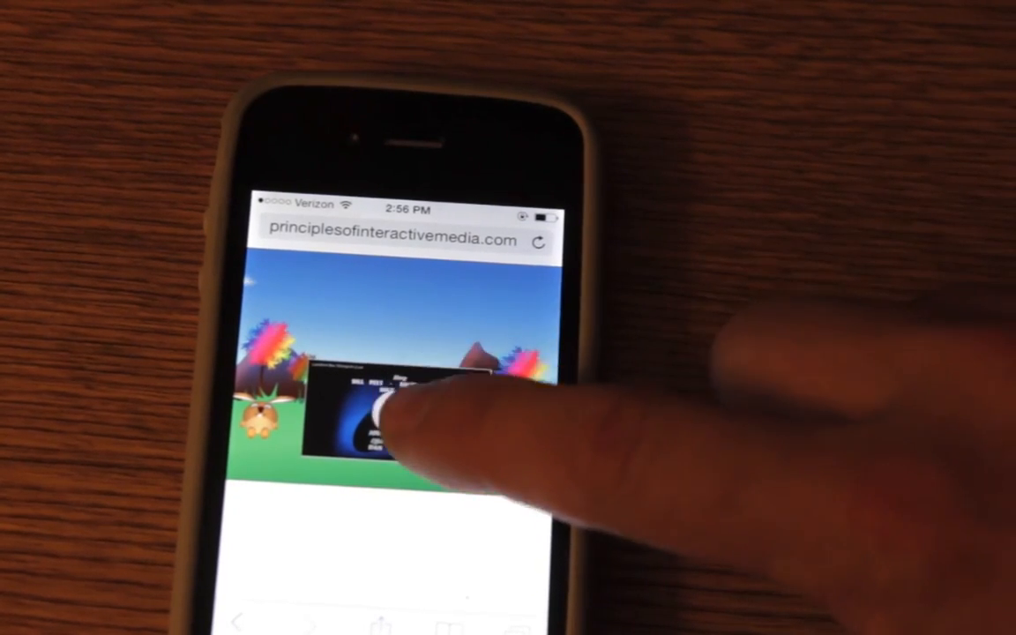
left_click(388, 406)
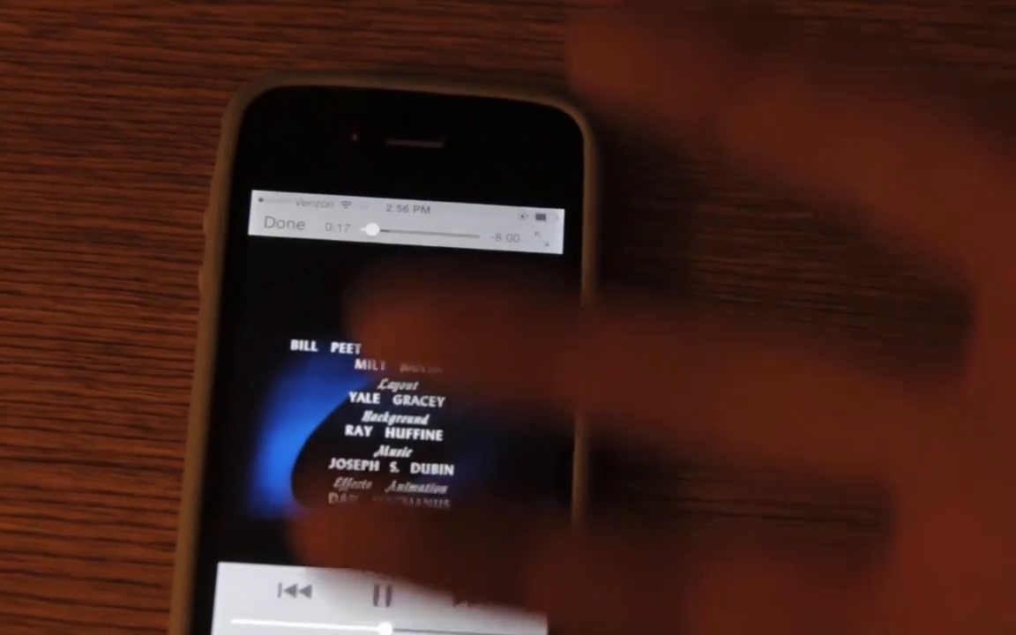